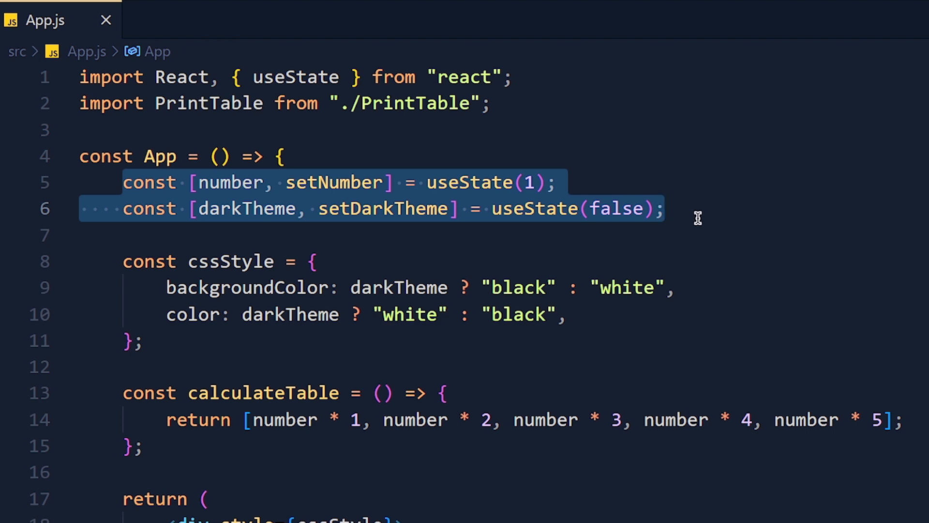
# Scroll PrintTable.js to the useEffect calling setRows(calculateTable()) and clear the selection.
pyautogui.scroll(-3)
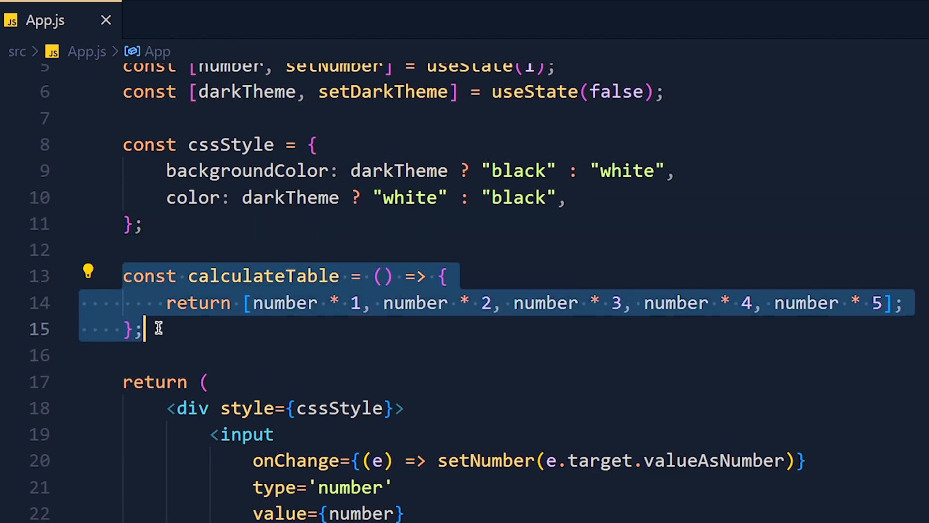
pyautogui.click(183, 314)
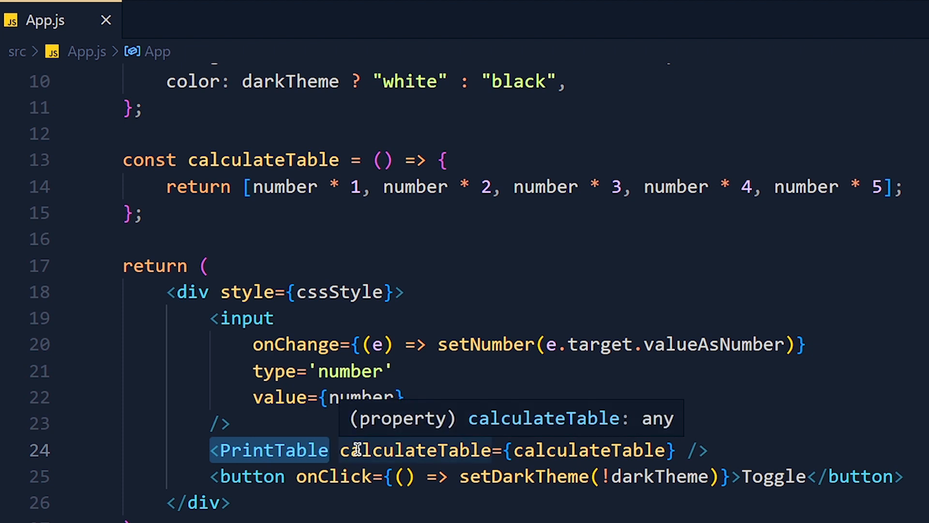
pyautogui.moveTo(315, 425)
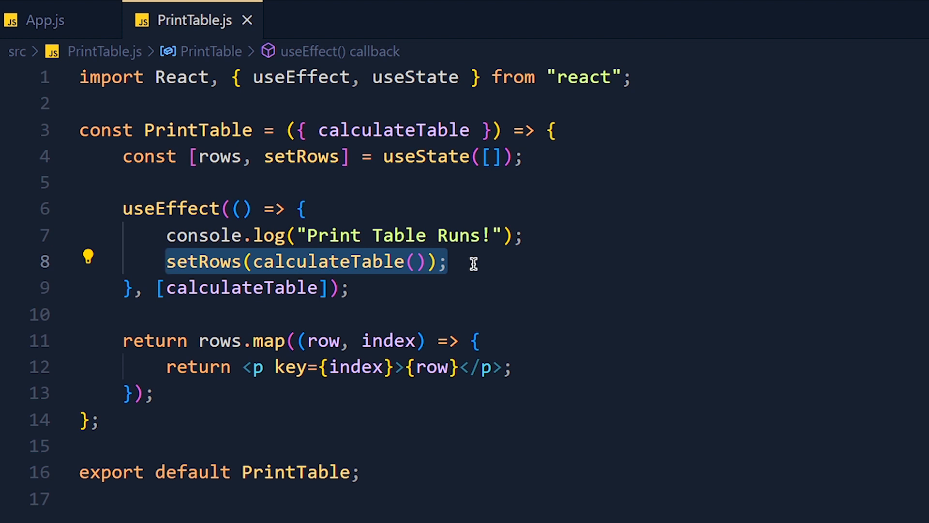
pyautogui.moveTo(333, 186)
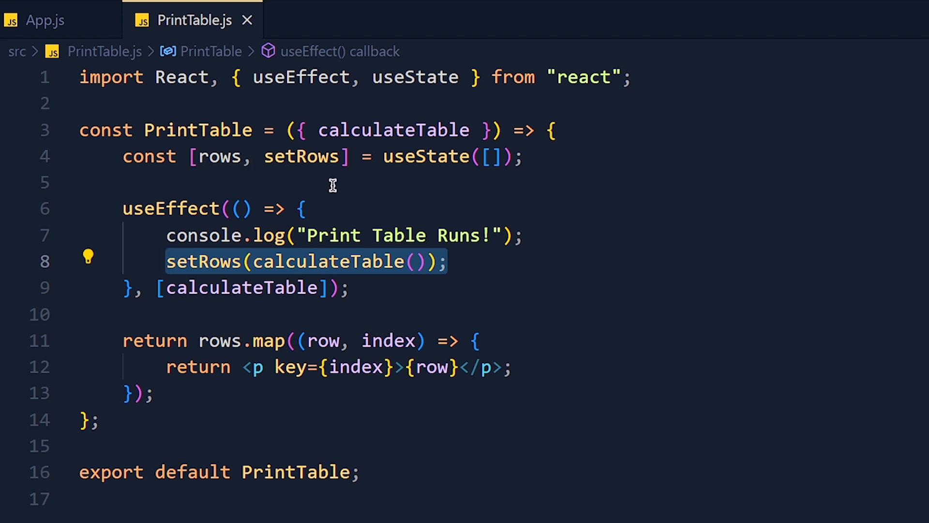
pyautogui.moveTo(219, 341)
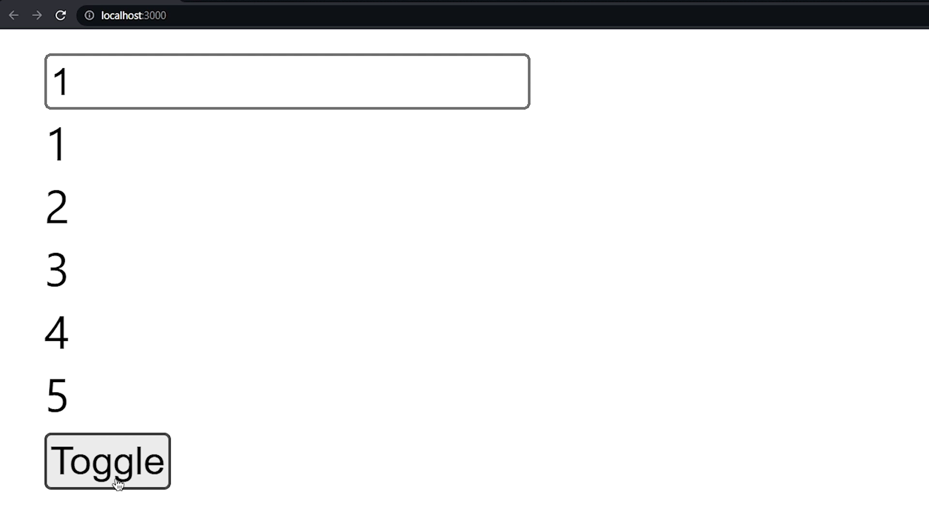
# Switch the app to the dark theme and raise the number input to 8.
pyautogui.click(107, 464)
pyautogui.write('4')
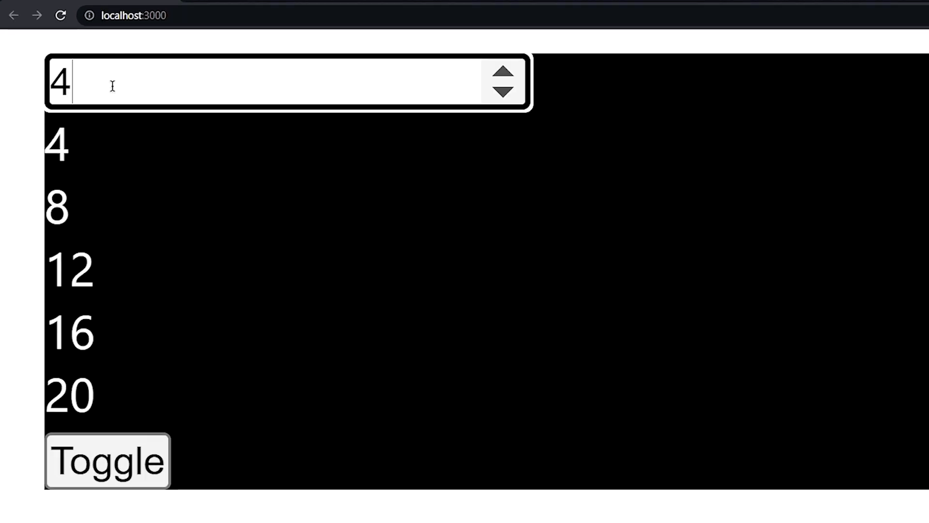
pyautogui.click(504, 72)
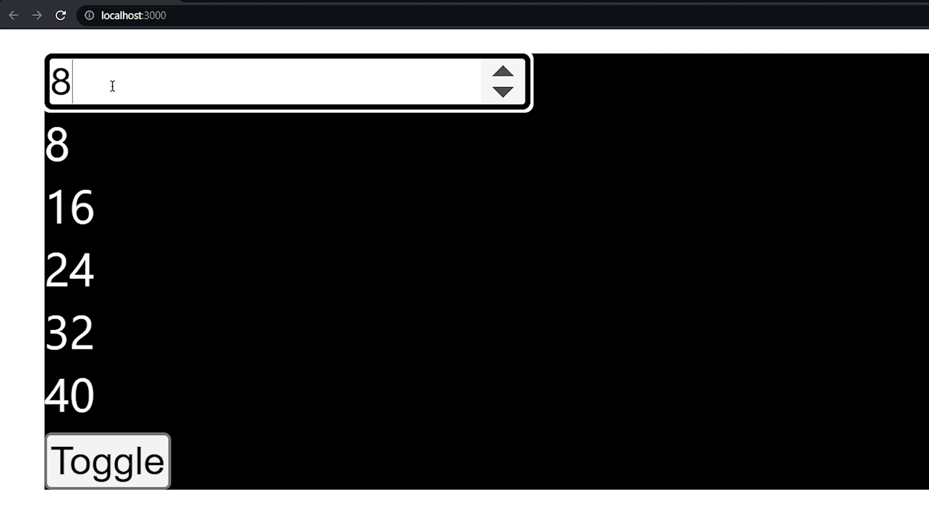
pyautogui.click(504, 74)
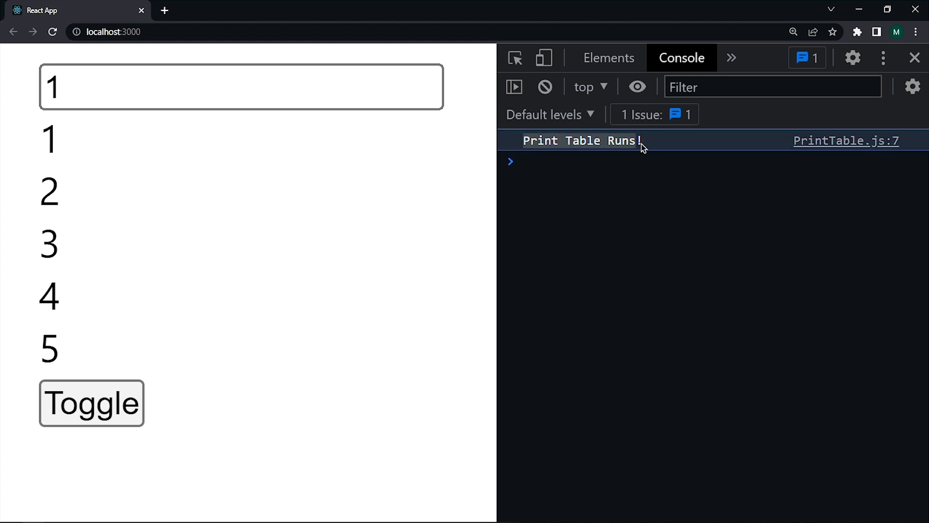
pyautogui.moveTo(590, 187)
pyautogui.write('2')
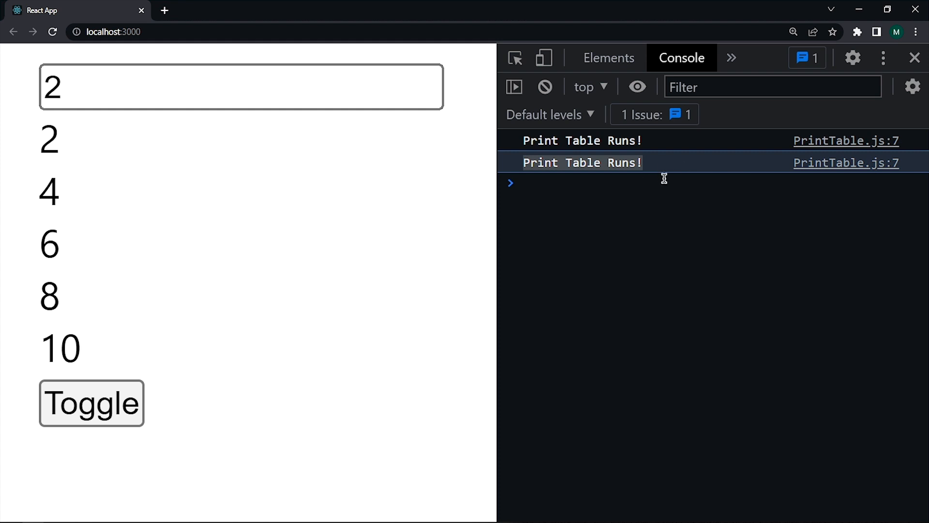
pyautogui.moveTo(654, 178)
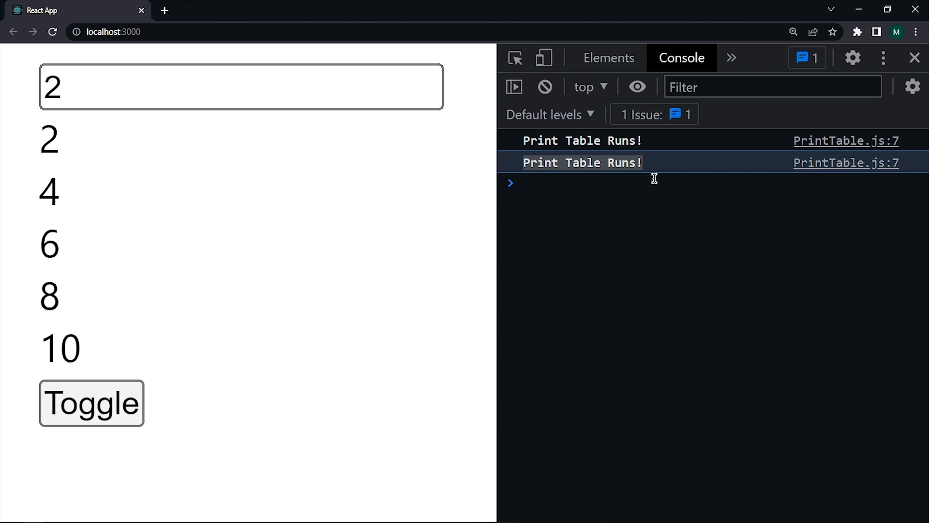
# Toggle the dark theme with input 2, producing three 'Print Table Runs!' logs.
pyautogui.click(93, 405)
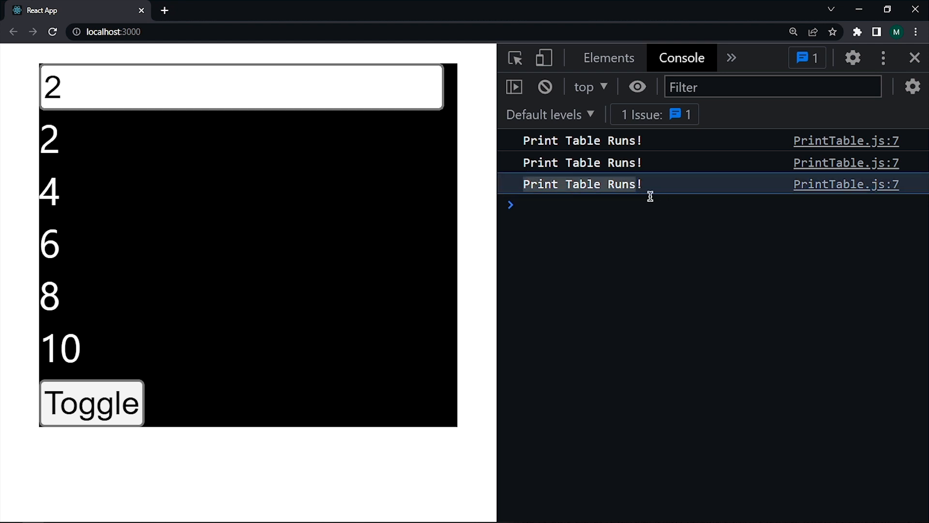
pyautogui.moveTo(650, 211)
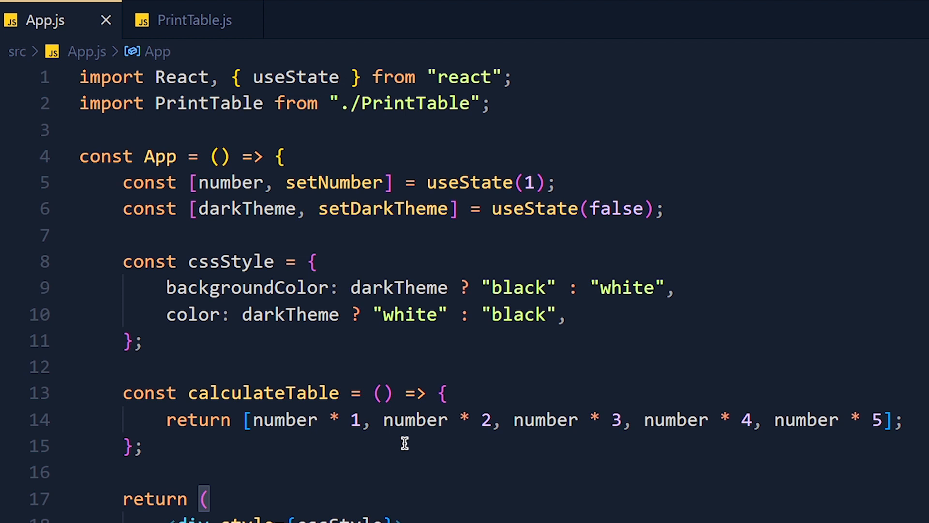
# Select the calculateTable function in App.js and scroll down to the PrintTable element.
pyautogui.moveTo(122, 393); pyautogui.dragTo(142, 446)
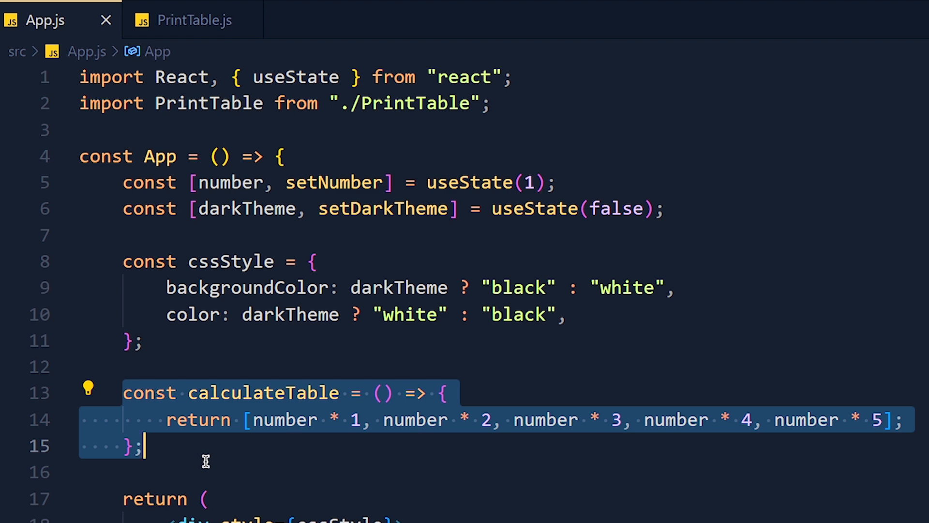
pyautogui.scroll(-3)
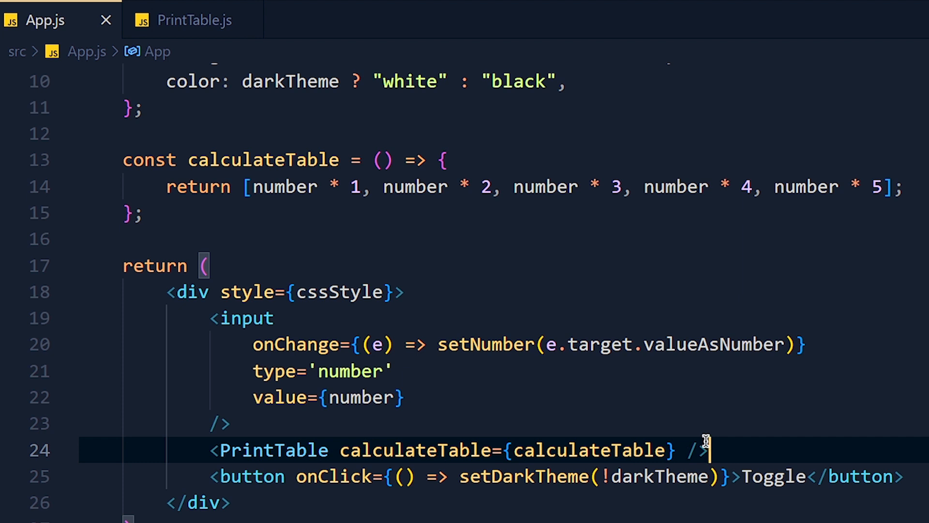
pyautogui.moveTo(246, 200)
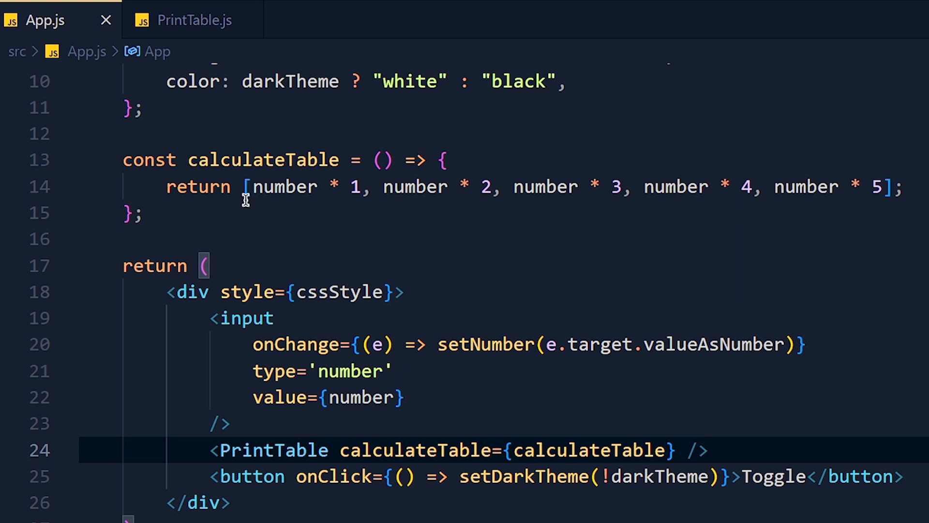
pyautogui.moveTo(246, 207)
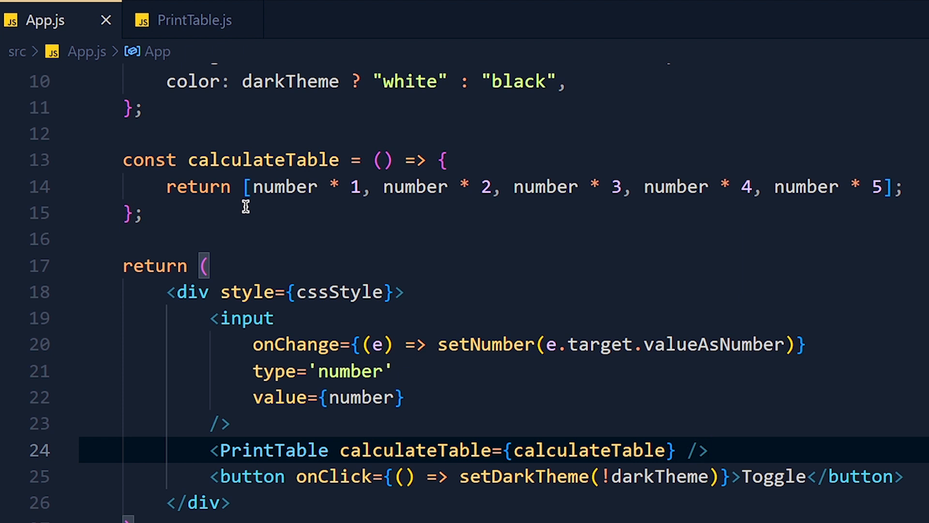
pyautogui.click(712, 451)
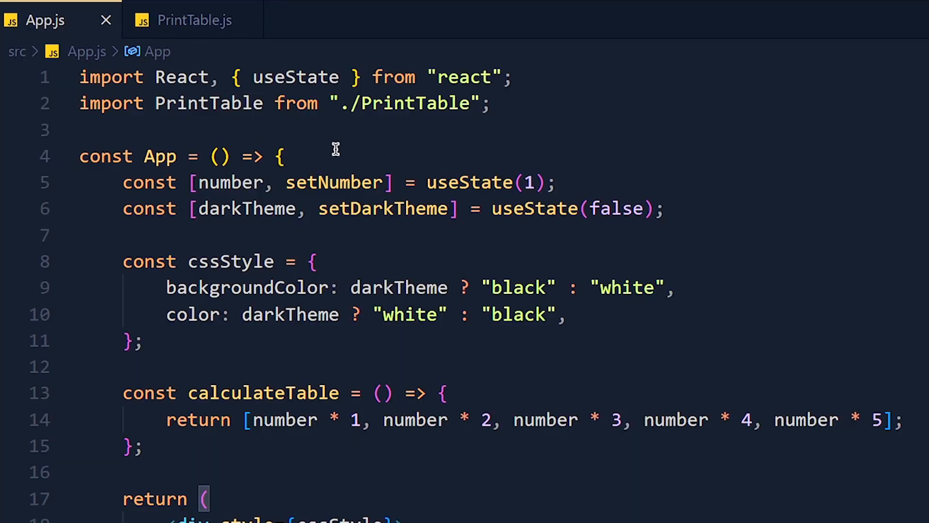
# Import useCallback and wrap calculateTable in useCallback(() => {...}, []).
pyautogui.write(', u')
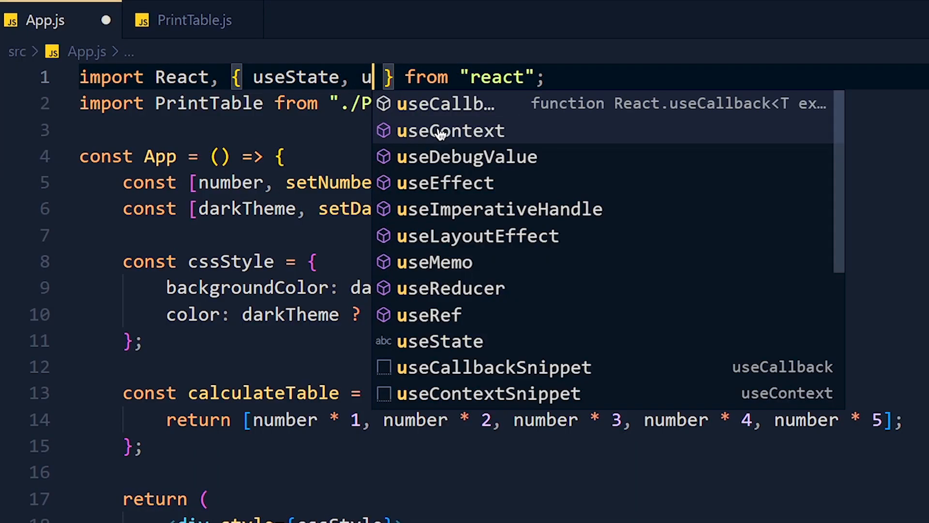
pyautogui.click(444, 103)
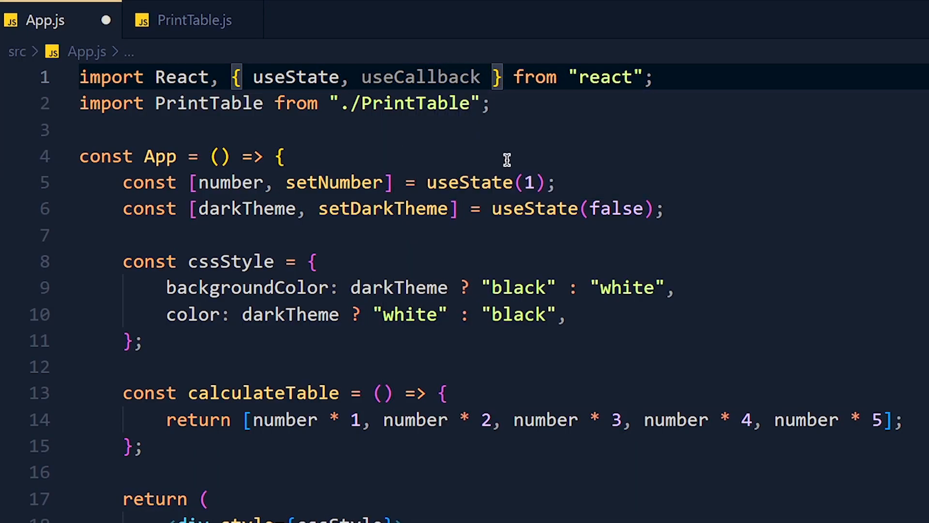
pyautogui.write('useCallback')
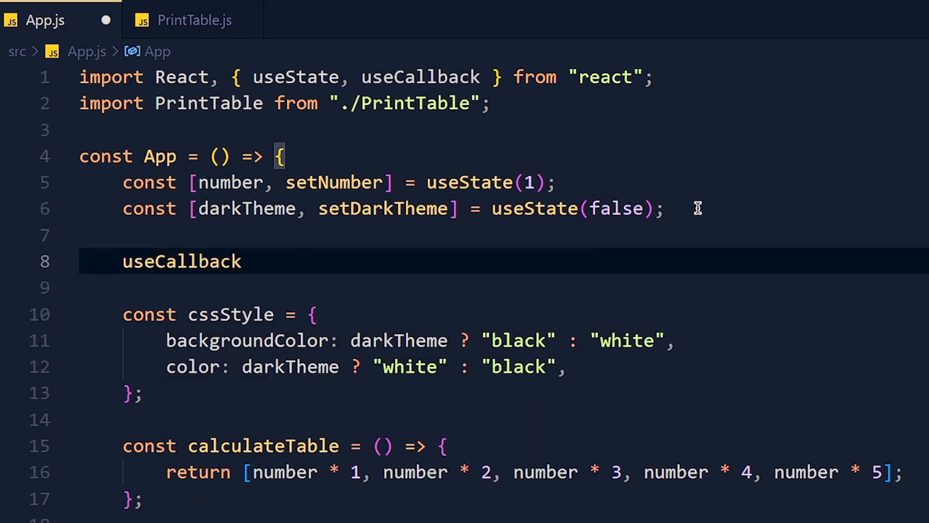
pyautogui.write('()')
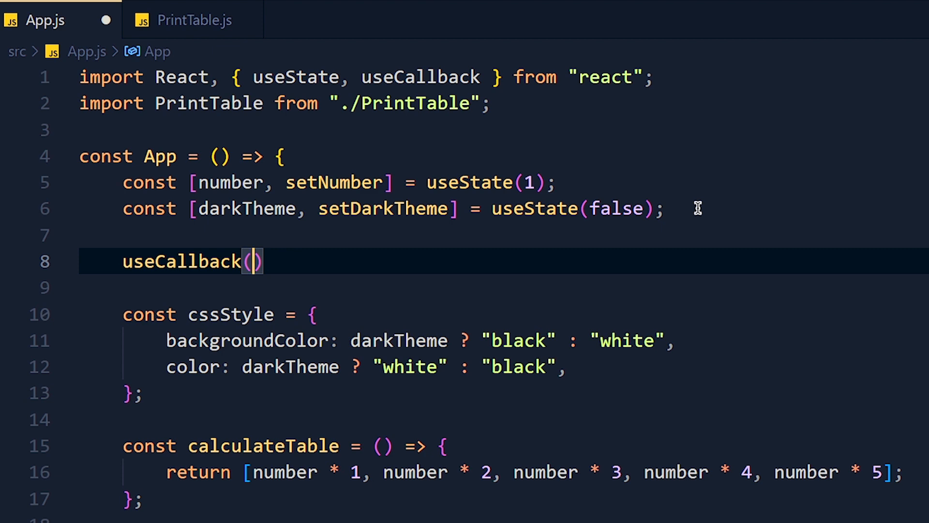
pyautogui.write('()')
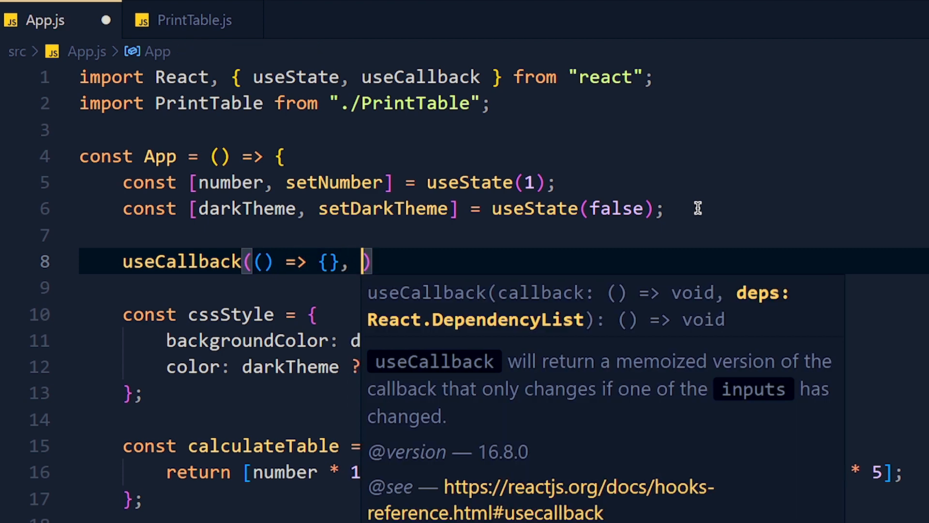
pyautogui.write('[]')
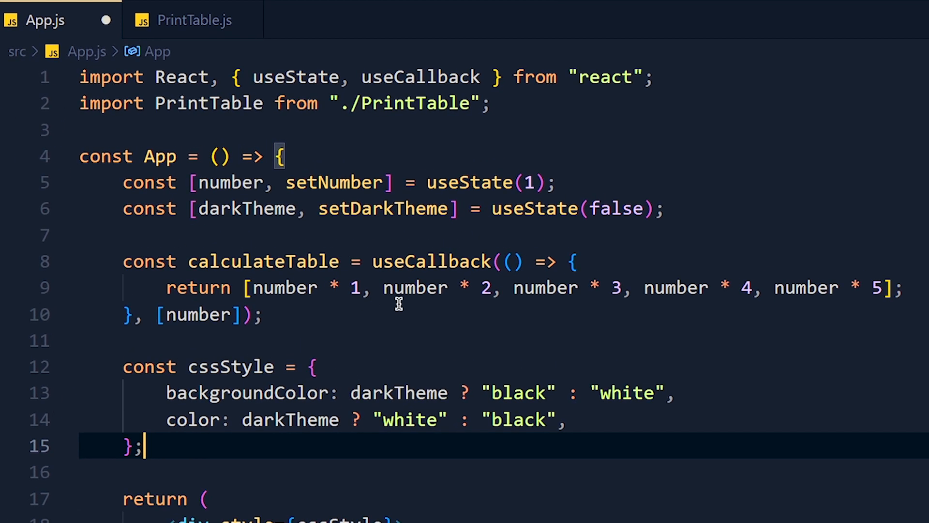
# Try useMemo, revert to useCallback, then check calculateTable's usage in PrintTable.js.
pyautogui.write('useMemo')
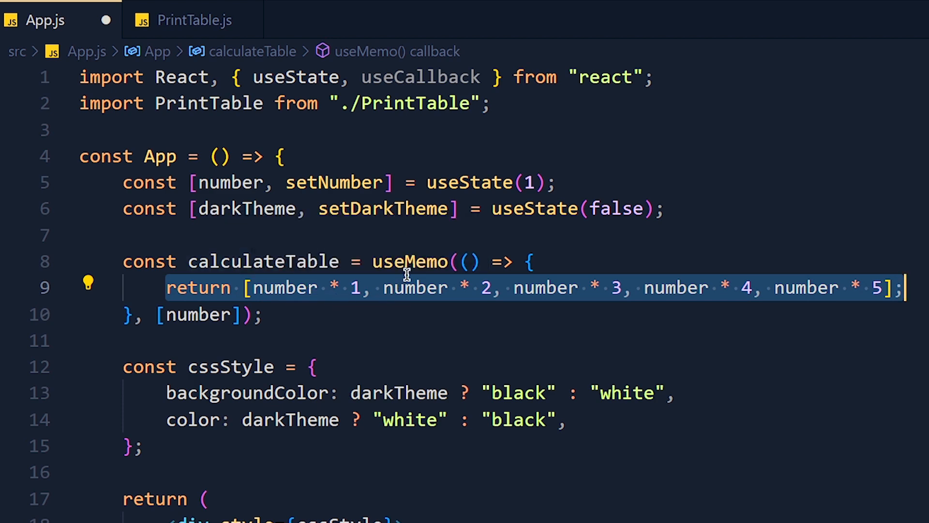
pyautogui.write('useCallback')
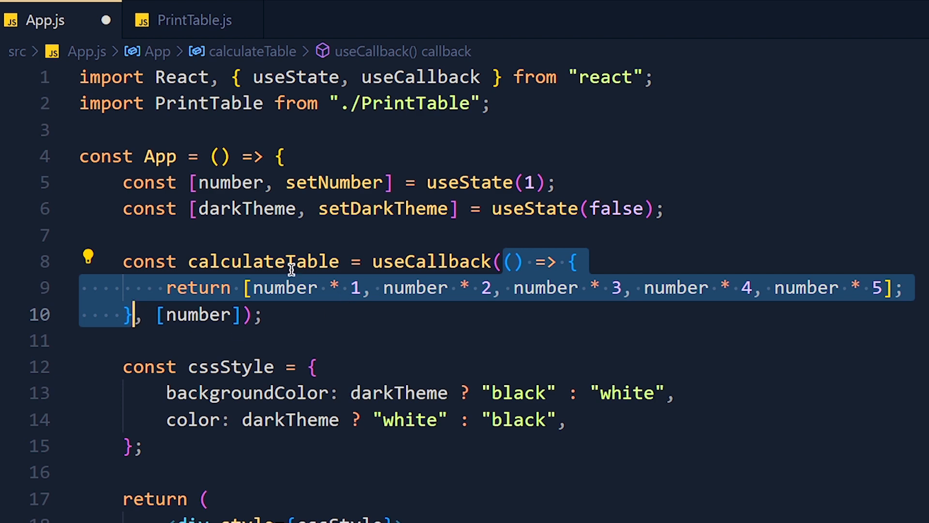
pyautogui.click(185, 20)
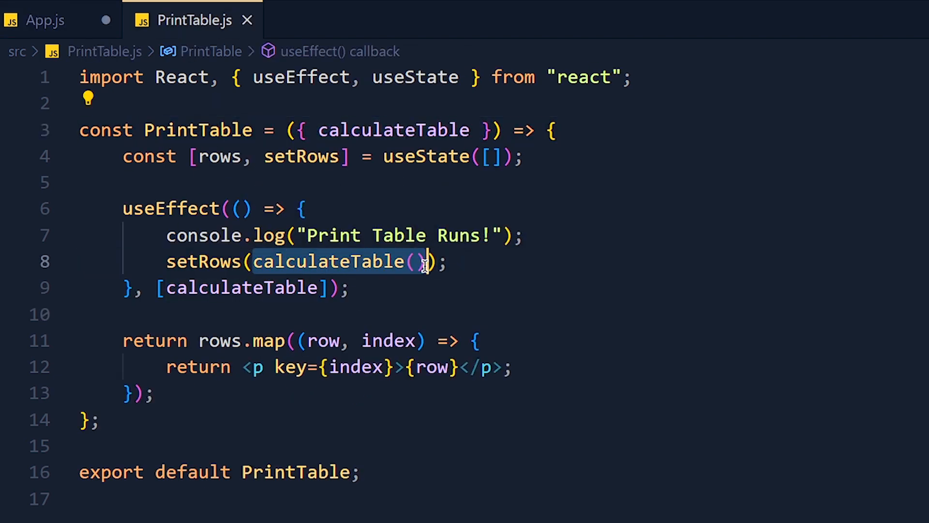
pyautogui.click(41, 20)
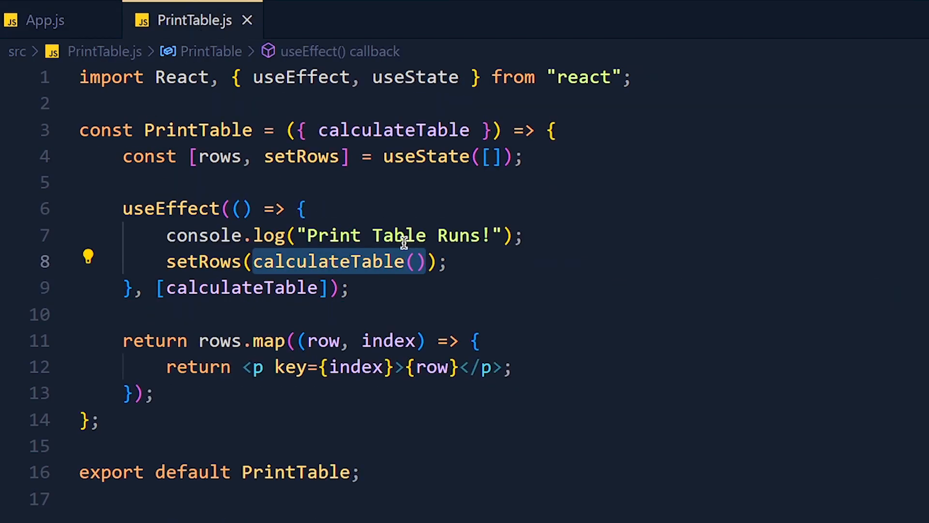
# Call calculateTable(2) in PrintTable.js; in App.js add a value parameter and 'let newNum = number + value'.
pyautogui.click(414, 262)
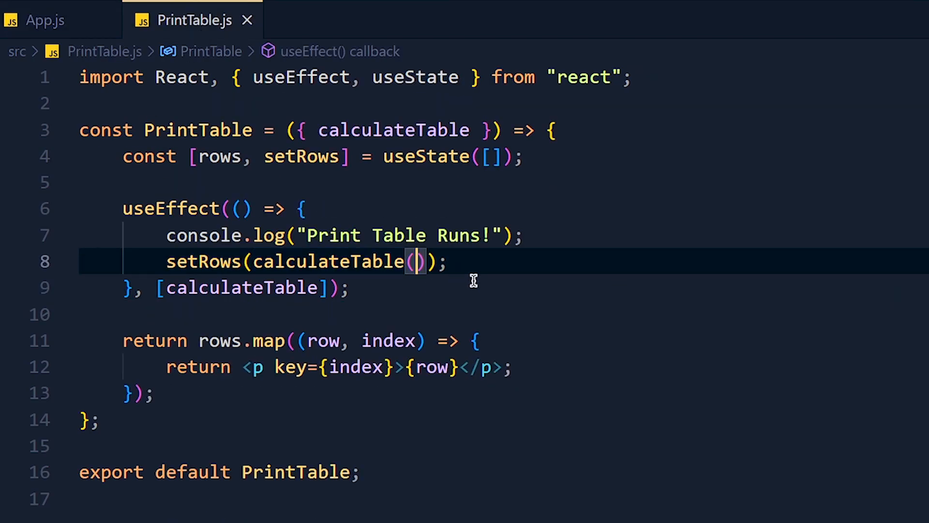
pyautogui.write('2')
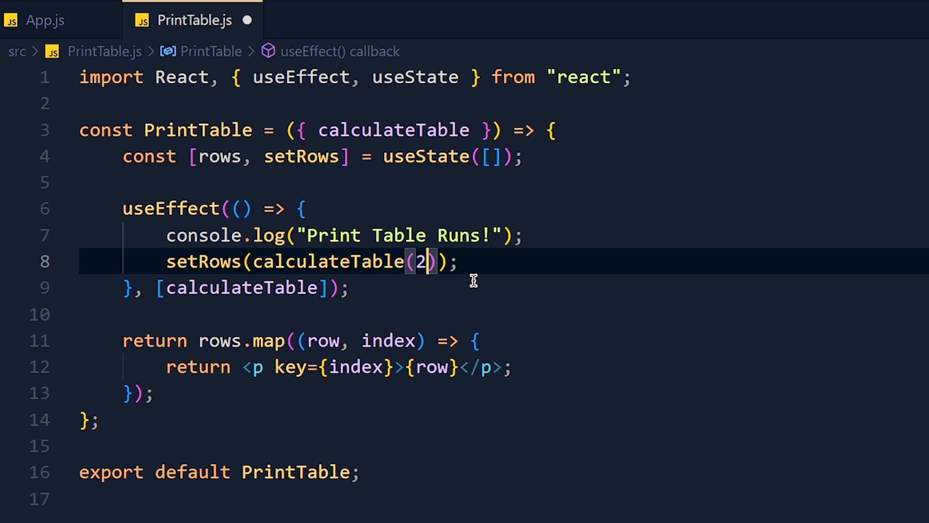
pyautogui.click(39, 21)
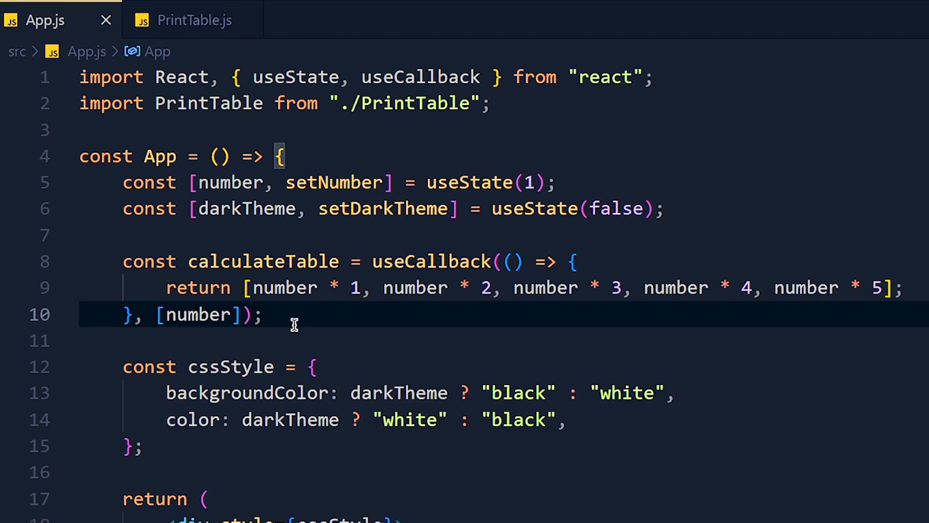
pyautogui.write('value')
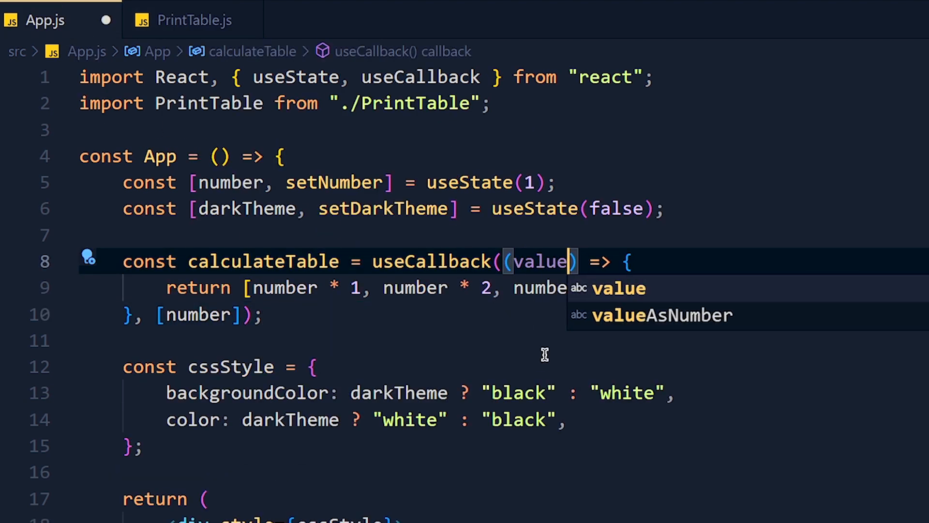
pyautogui.moveTo(331, 309)
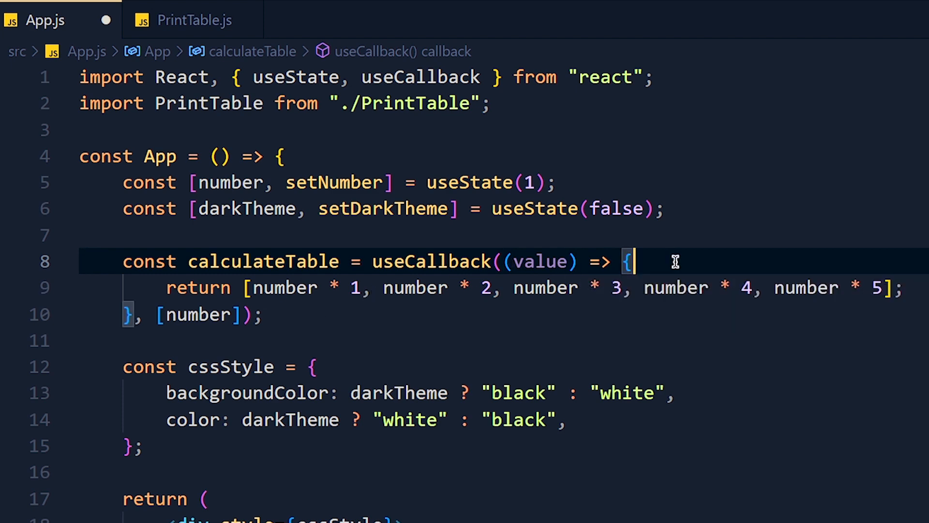
pyautogui.write('let newNum =')
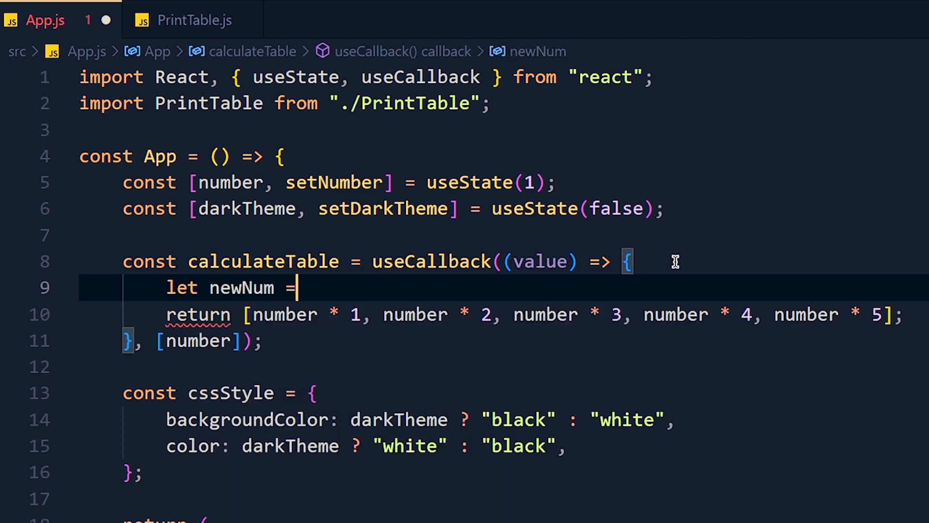
pyautogui.write('number + value')
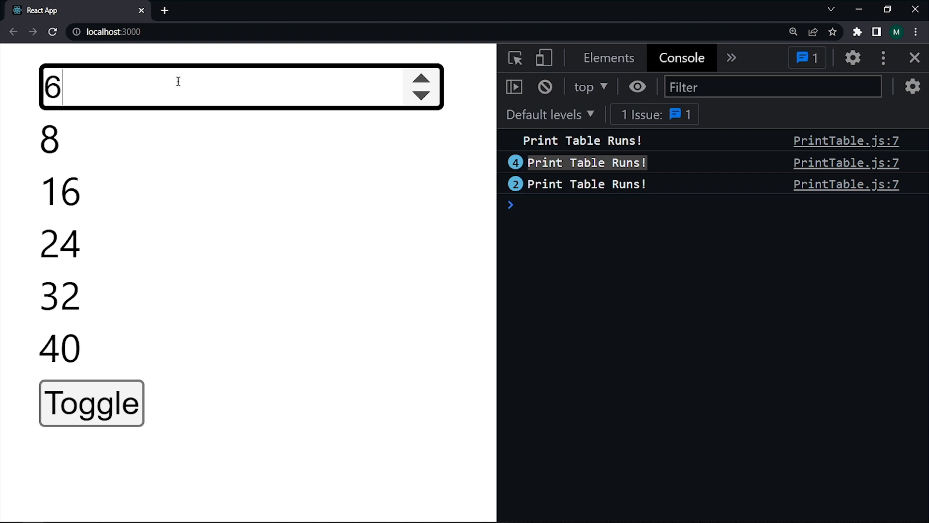
# Increase the number input to 8 so the table re-renders rows 10–50.
pyautogui.click(421, 79)
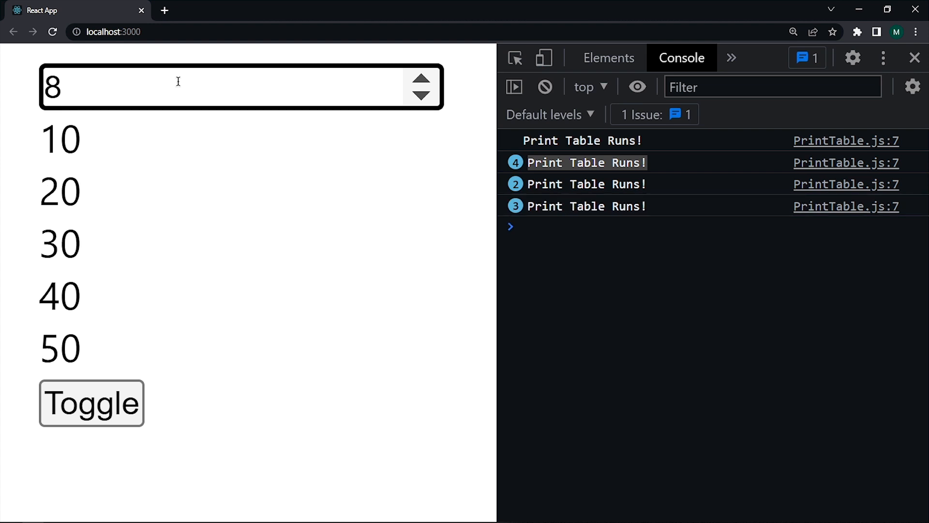